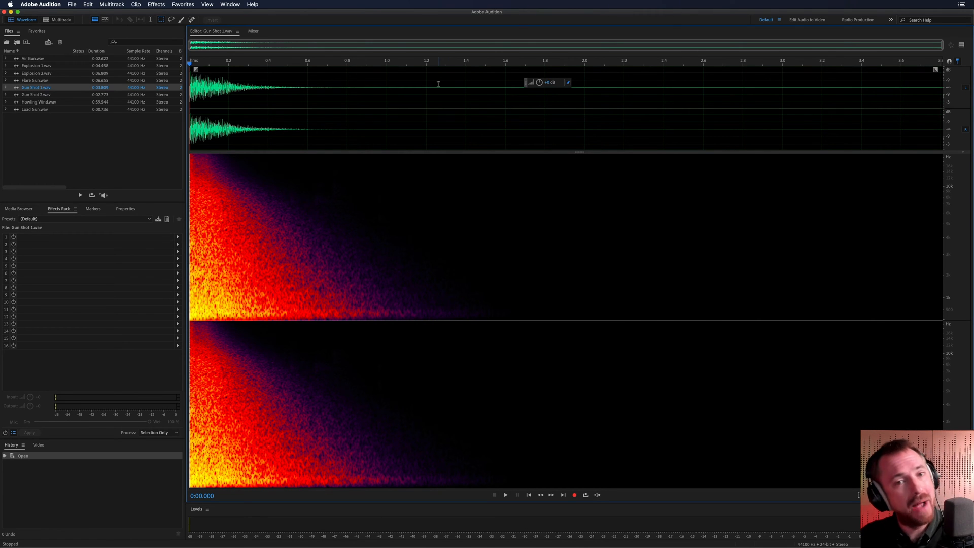
mouse_move(330, 40)
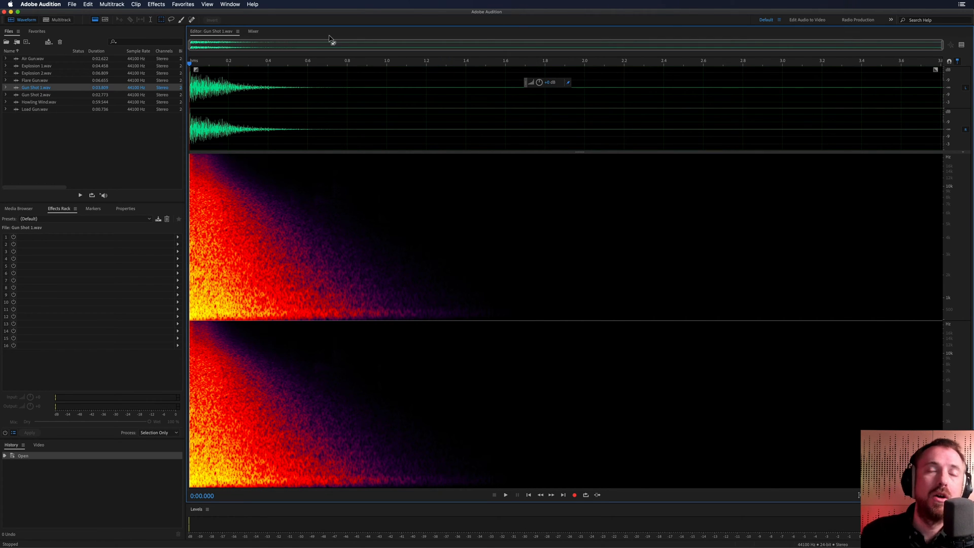
Step: Preview Gun Shot 1, then create a new multitrack session named Wild West
left_click(506, 495)
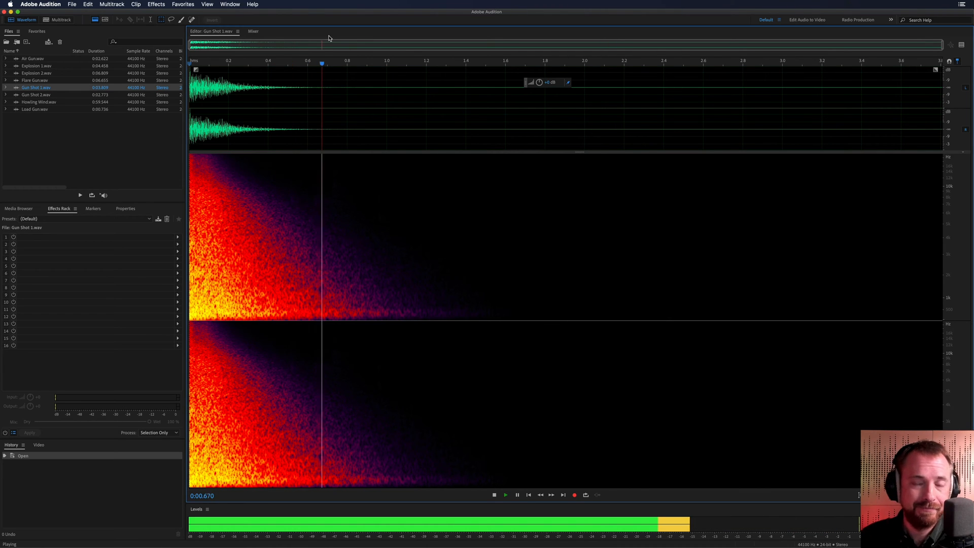
left_click(517, 495)
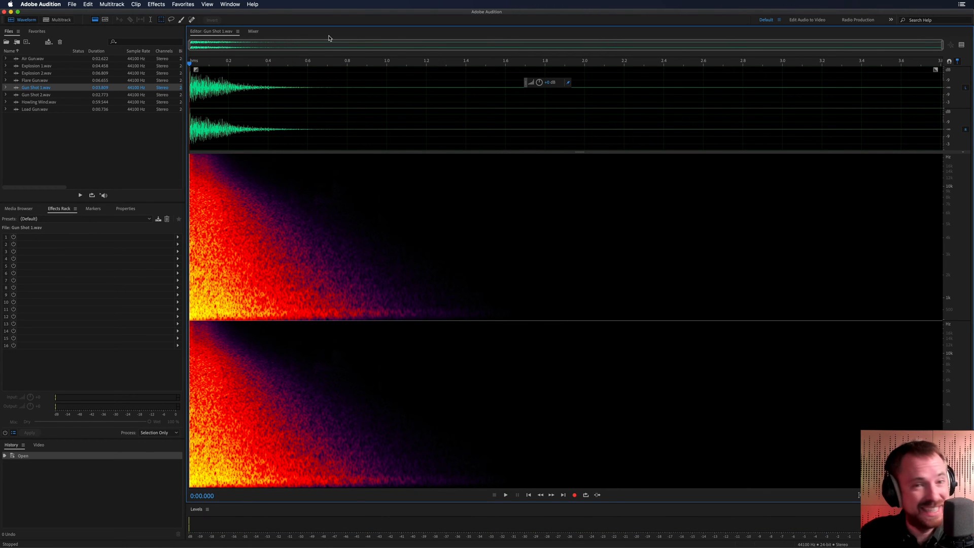
left_click(506, 495)
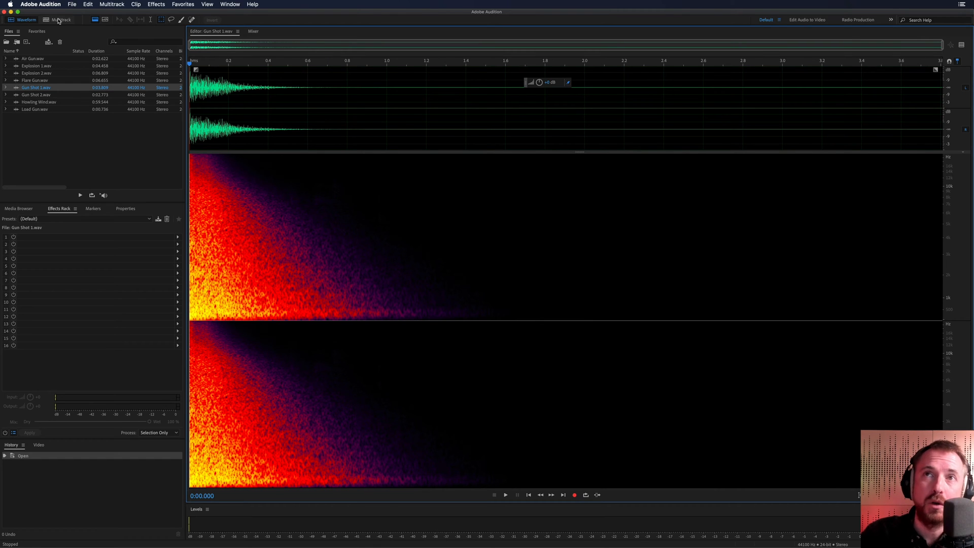
left_click(61, 19)
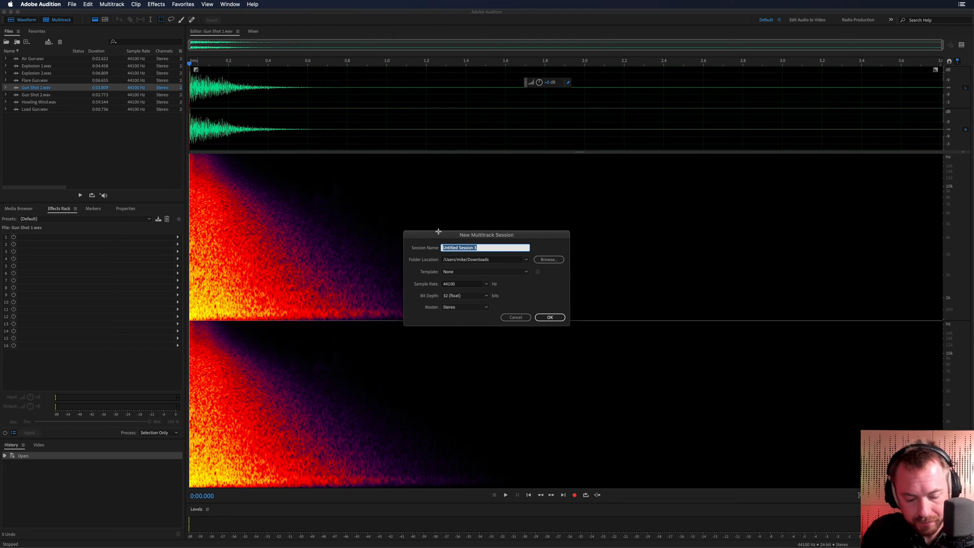
left_click(549, 317)
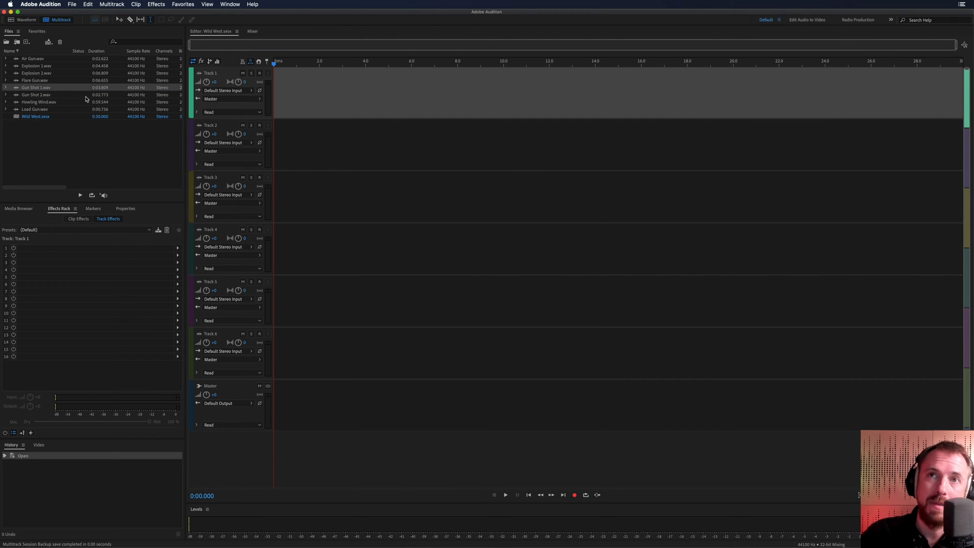
Step: Place Gun Shot 1 and Gun Shot 2 on Tracks 1 and 2, audition them, and shift them later
left_click_drag(36, 87, 304, 93)
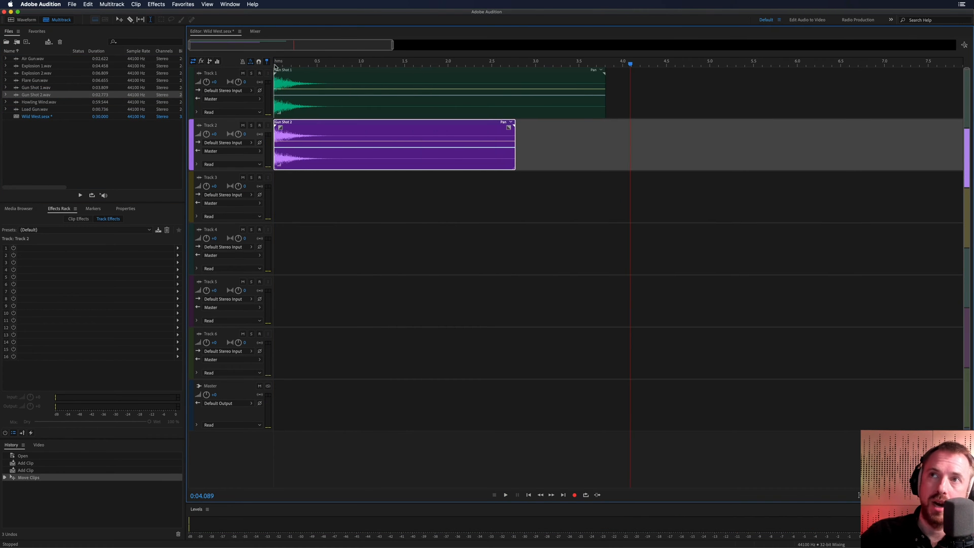
left_click(505, 495)
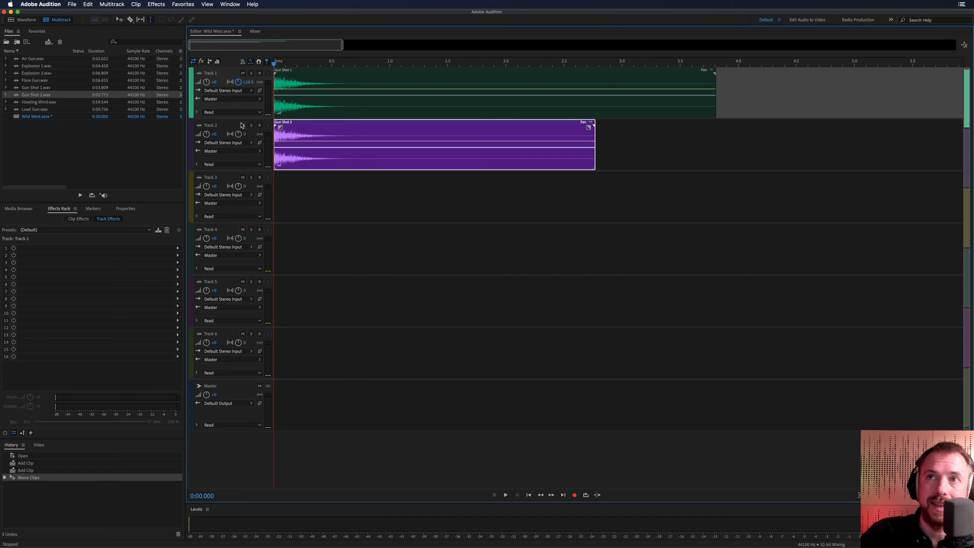
left_click(505, 495)
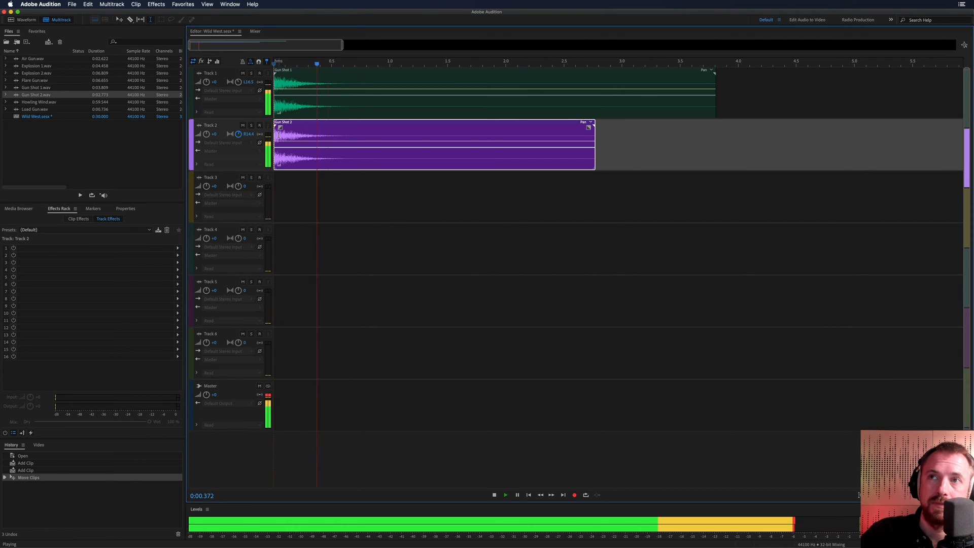
left_click(493, 494)
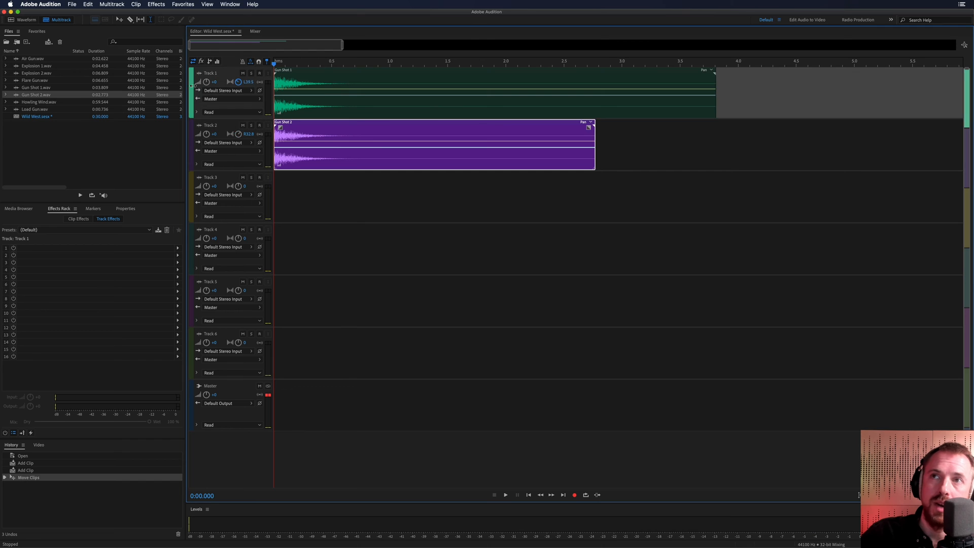
left_click(506, 494)
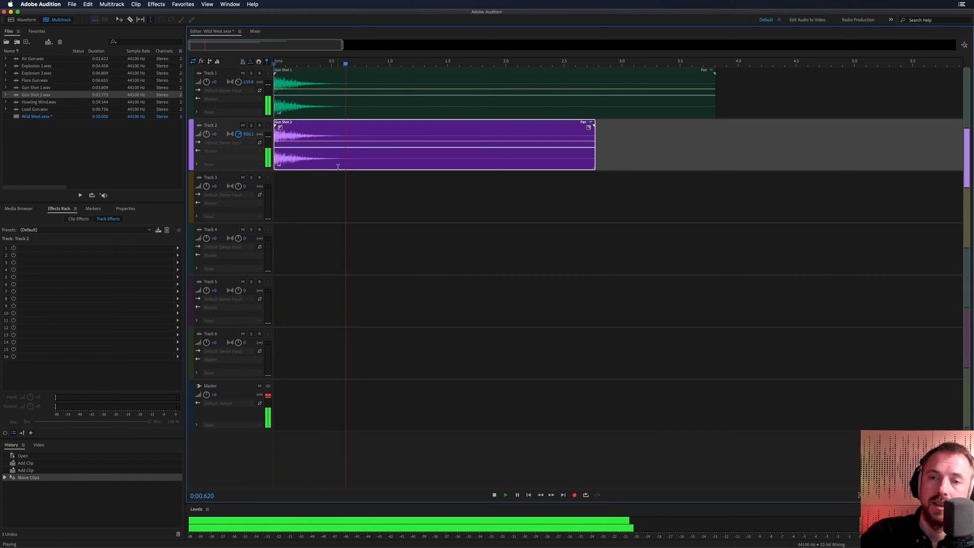
left_click(494, 495)
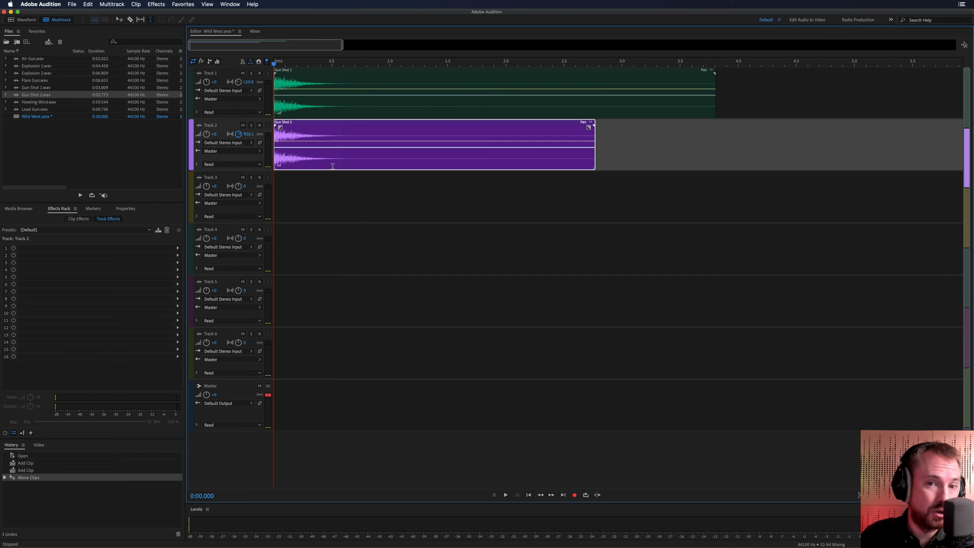
left_click(383, 61)
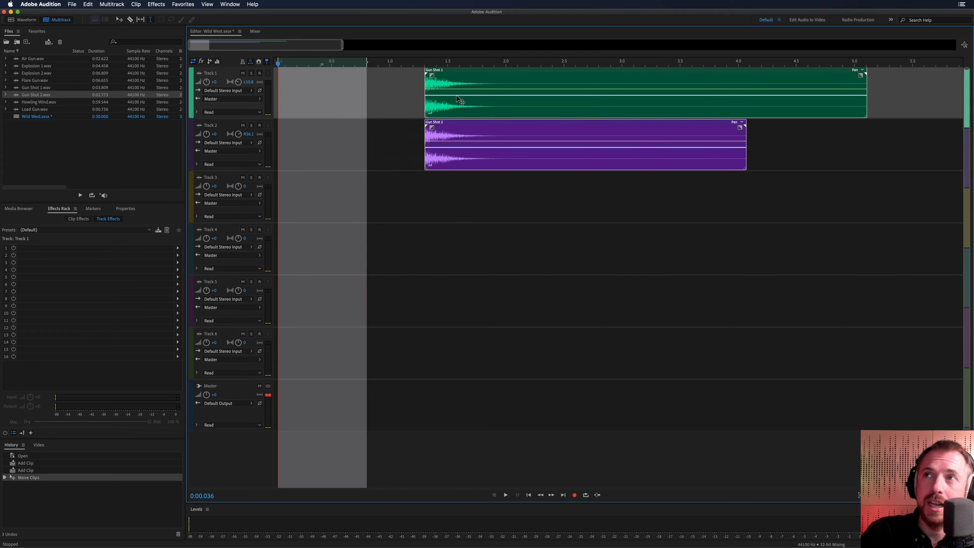
Step: Add Flare Gun to Track 3 and align it with the gunshot clips
left_click_drag(457, 100, 478, 99)
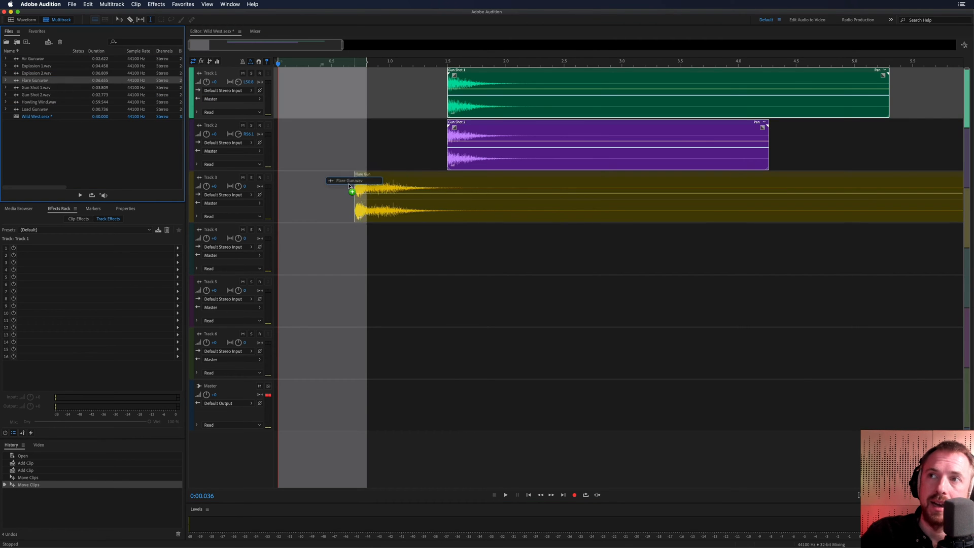
left_click(505, 495)
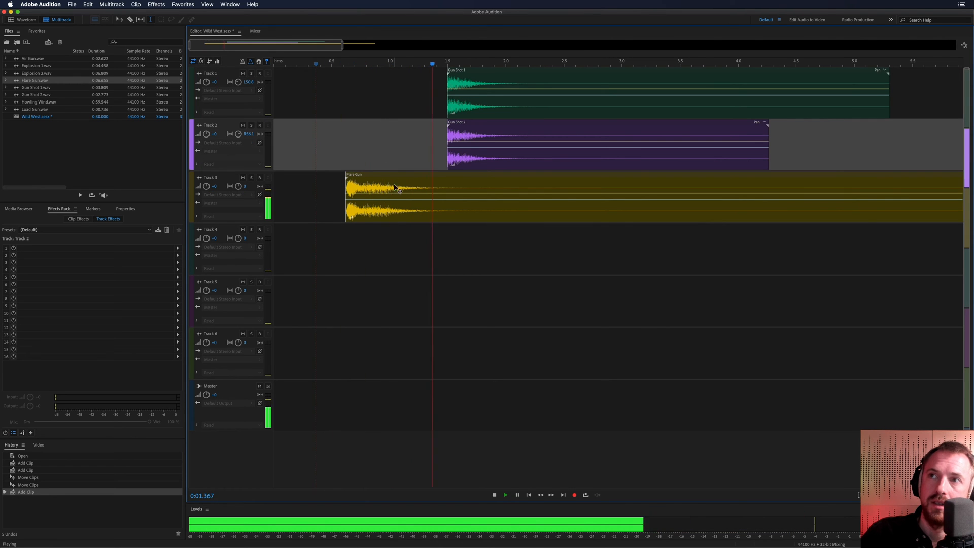
left_click_drag(385, 196, 314, 196)
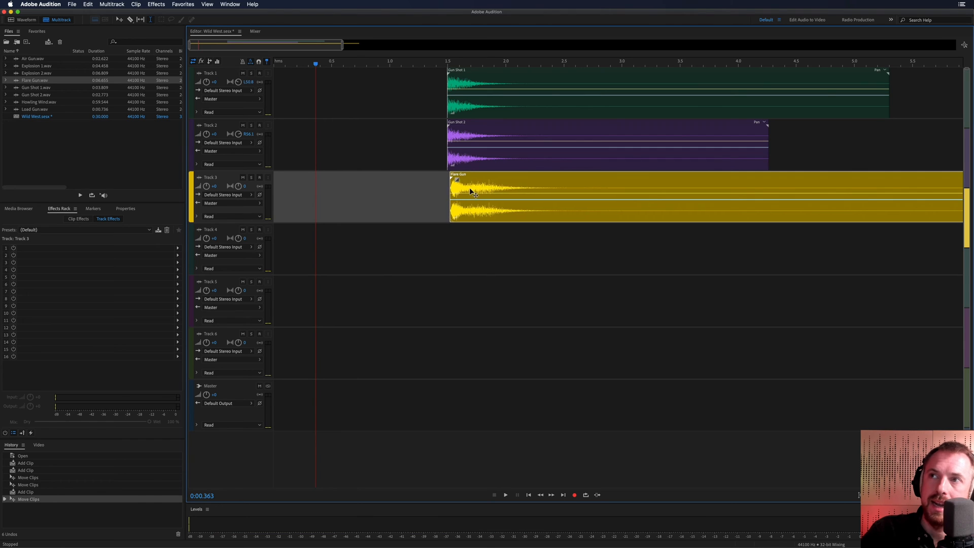
left_click(505, 495)
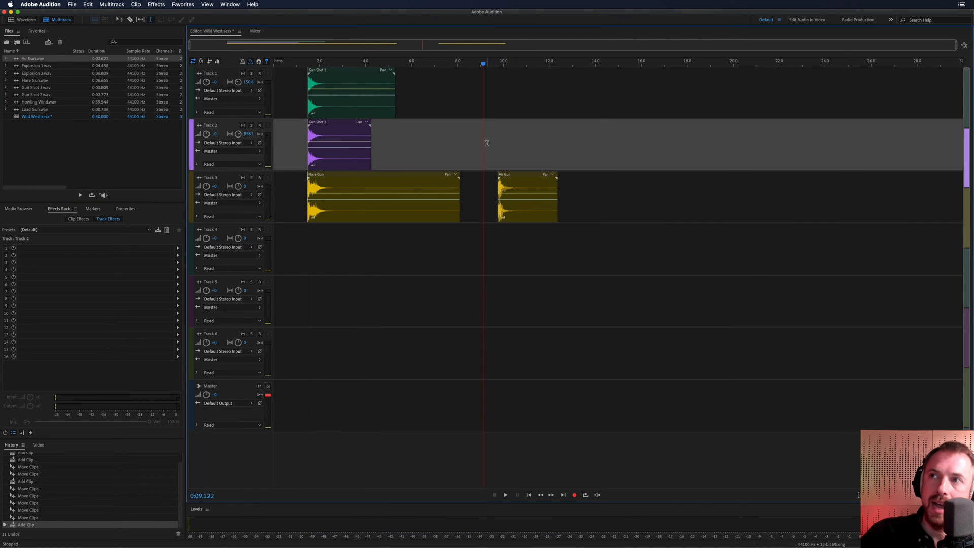
Step: Move Air Gun onto Track 4, aligned with the other gun clips, and play it back
left_click_drag(526, 196, 353, 249)
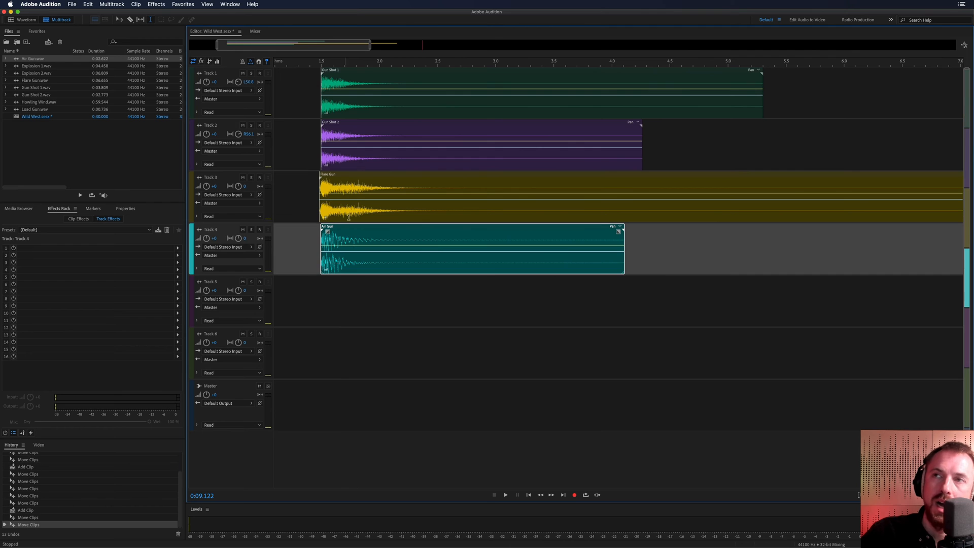
mouse_move(341, 388)
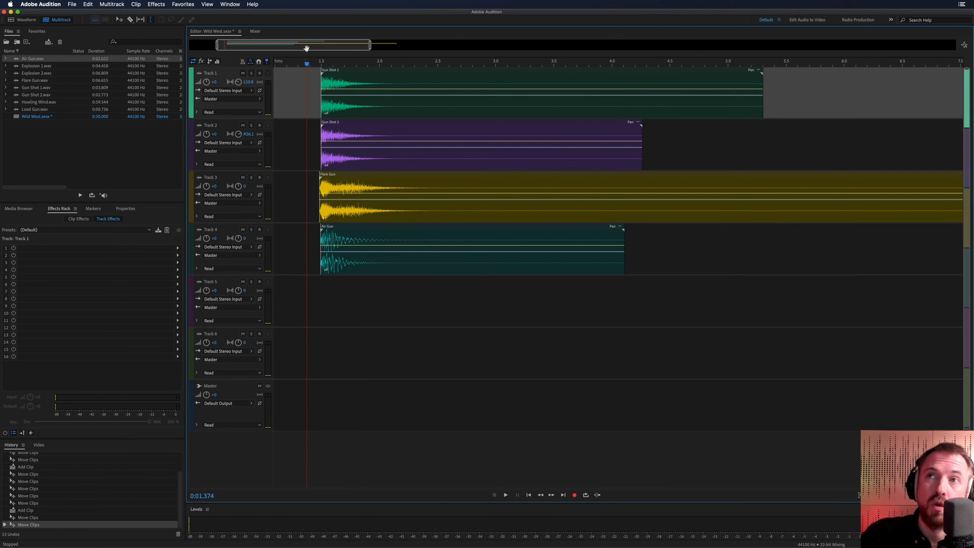
left_click(505, 495)
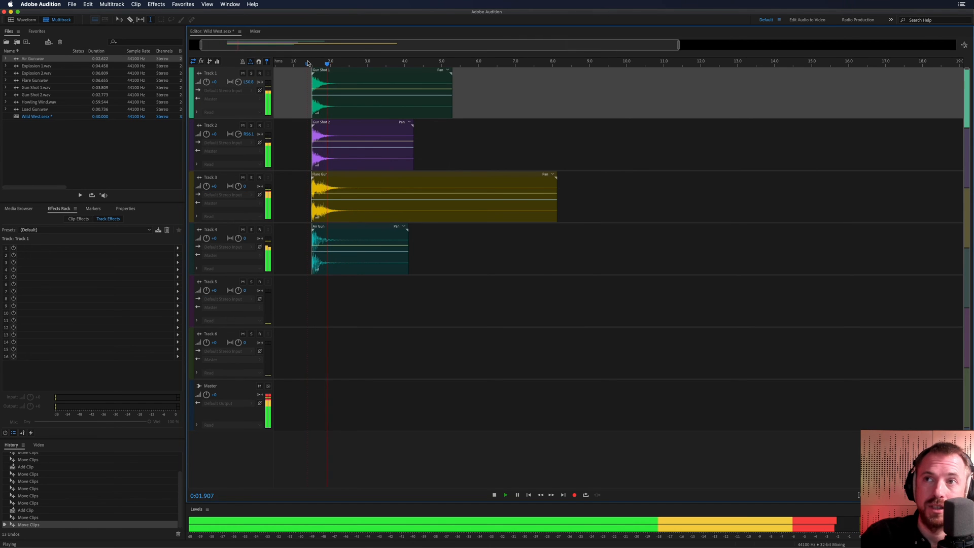
left_click(517, 495)
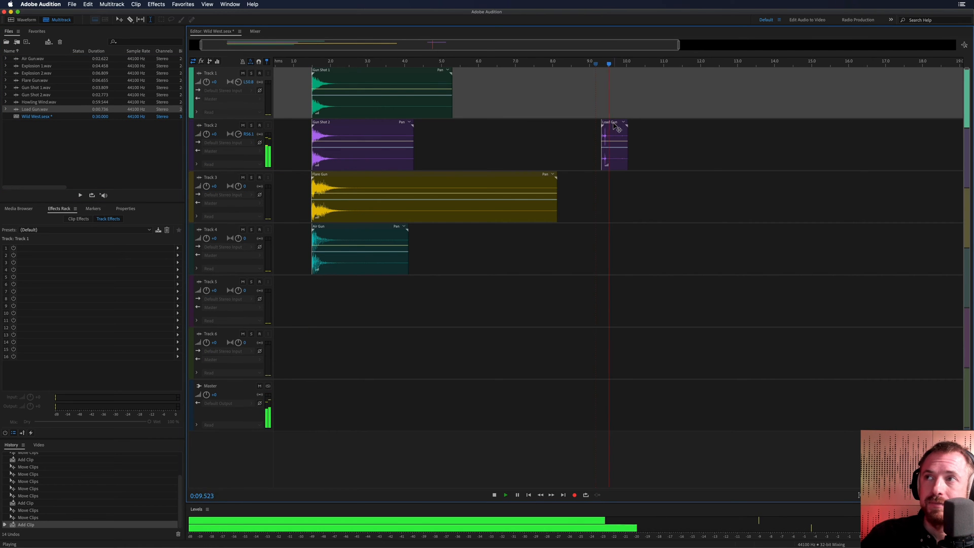
Step: Move Load Gun to Track 5 just before the shots and play the session
left_click_drag(615, 146, 301, 301)
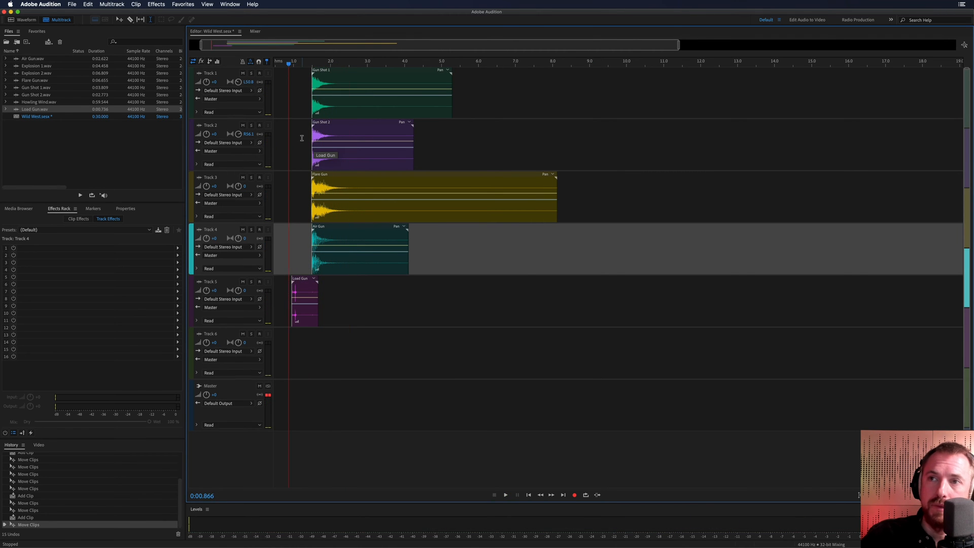
left_click(505, 495)
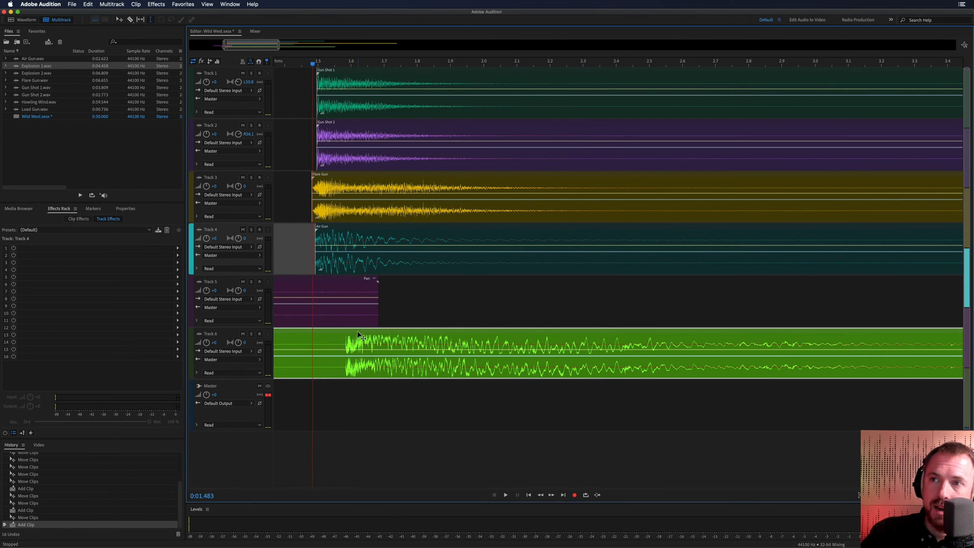
Step: Play back with Explosion 1 on Track 6, then drop Howling Wind onto a new track
left_click(506, 494)
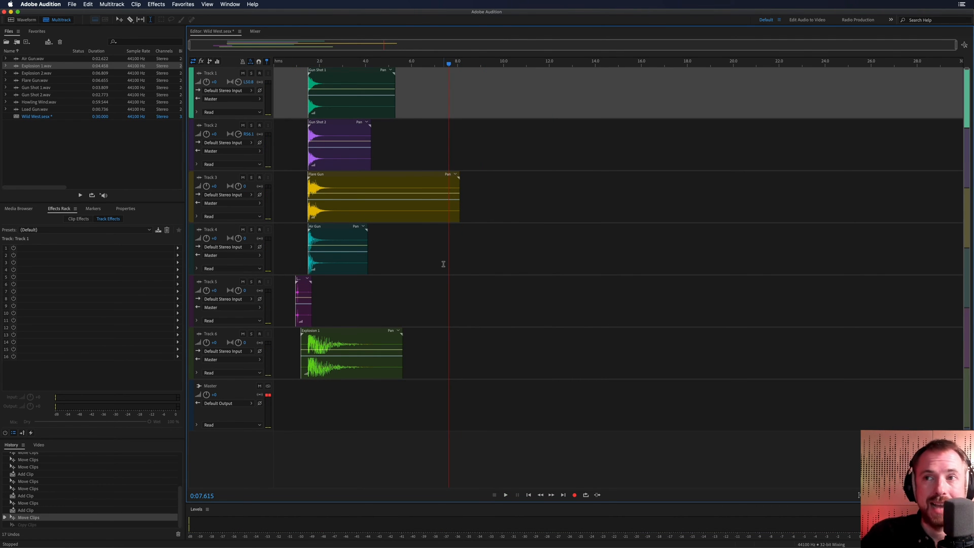
left_click_drag(38, 102, 301, 351)
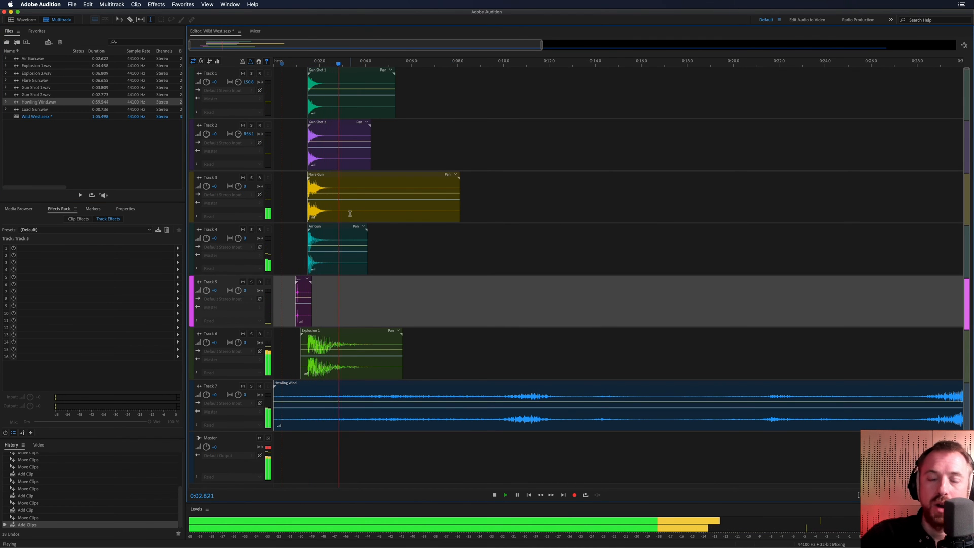
Step: Stop playback with all seven tracks, including Howling Wind, in place
left_click(517, 494)
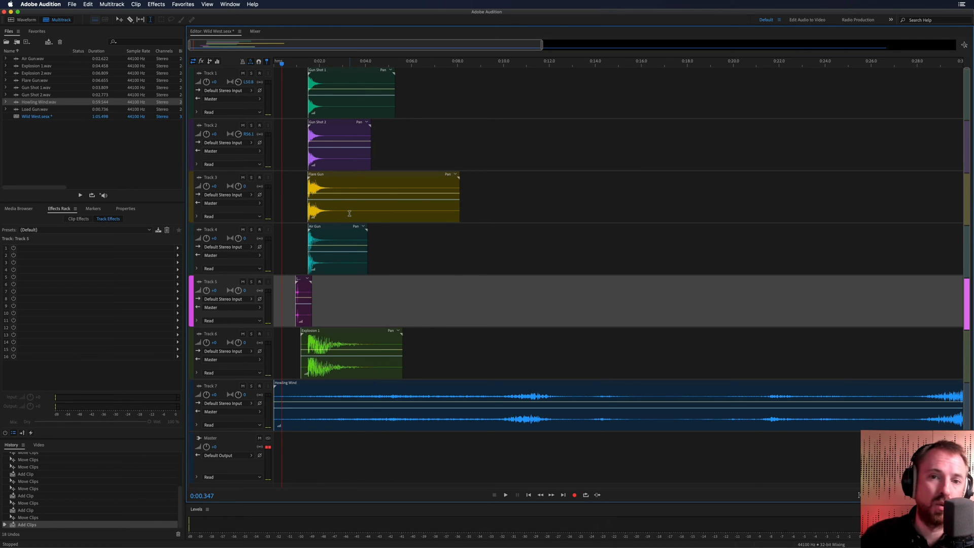
mouse_move(399, 209)
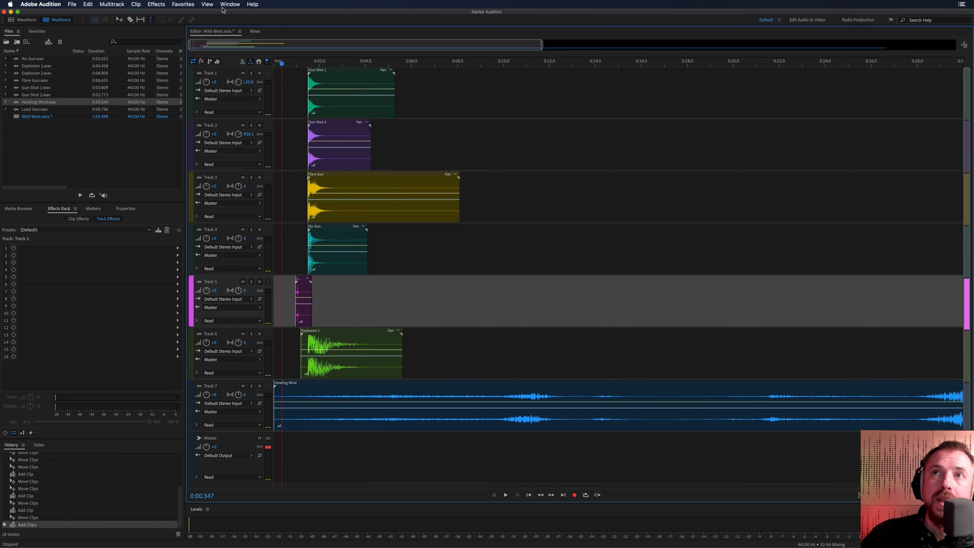
Step: Show the Essential Sound panel and tag the Howling Wind clip as Ambience
left_click(229, 5)
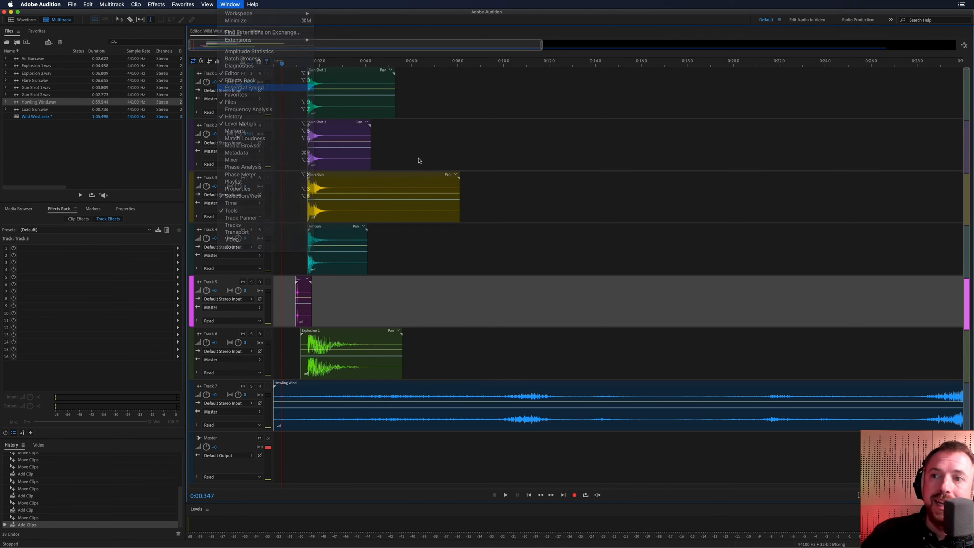
left_click(244, 87)
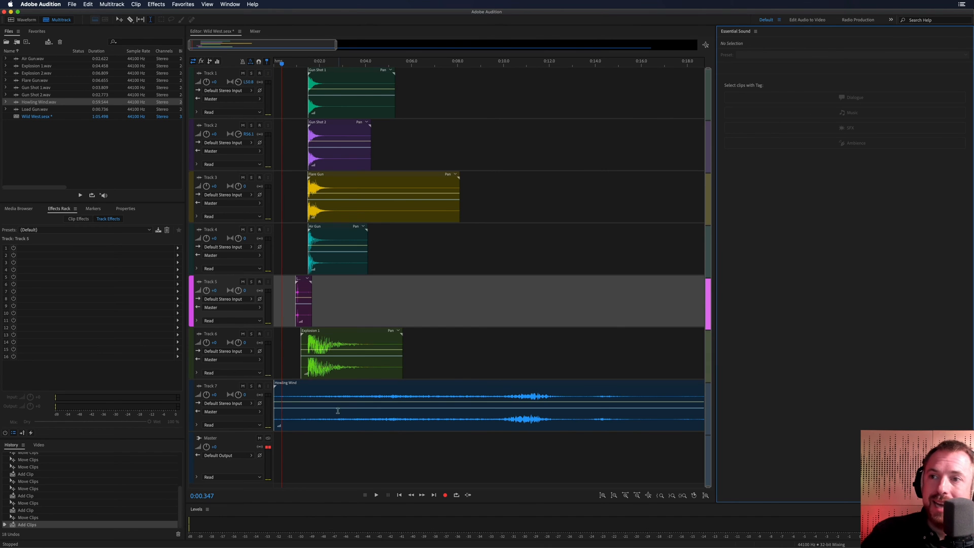
left_click(435, 407)
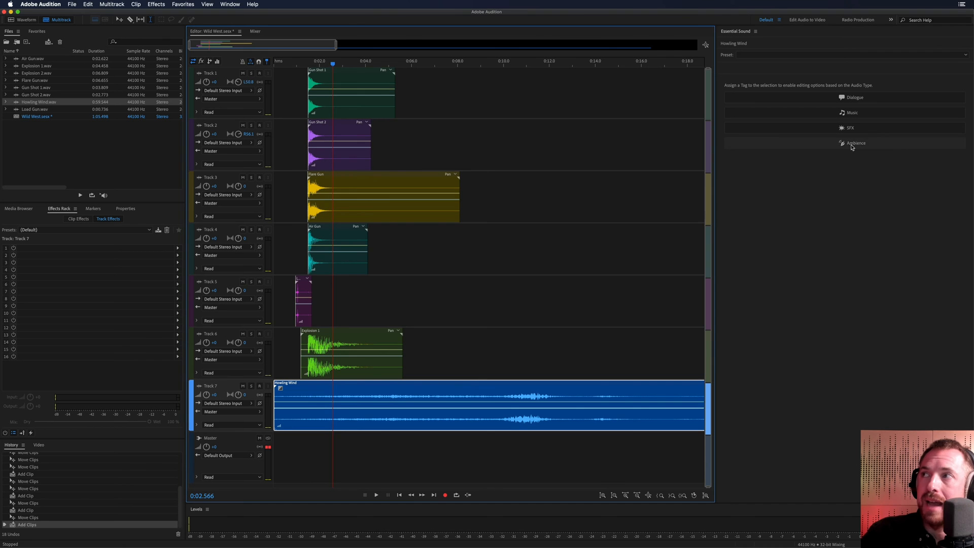
left_click(855, 143)
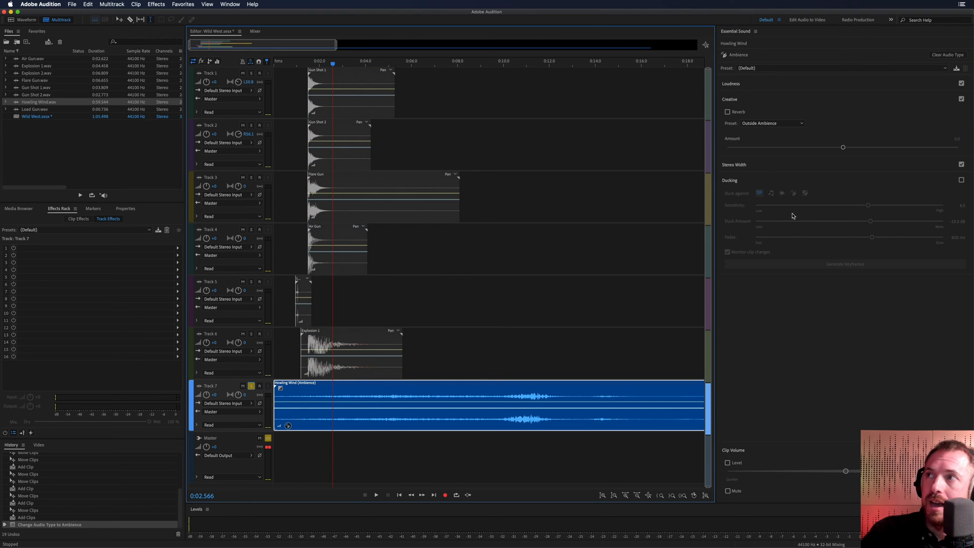
Step: Compare wind reverb off and on, leaving it on, then select the gun and explosion clips
left_click(727, 111)
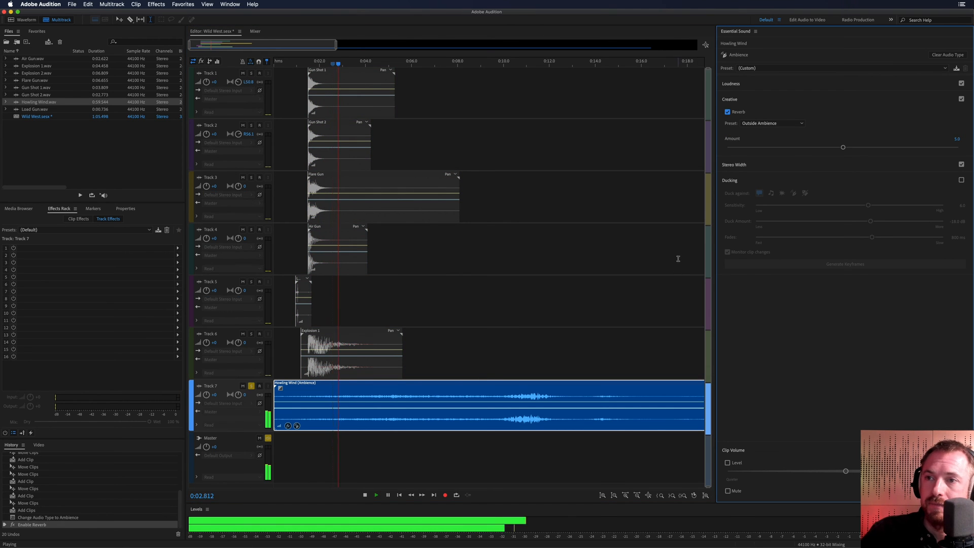
left_click(728, 112)
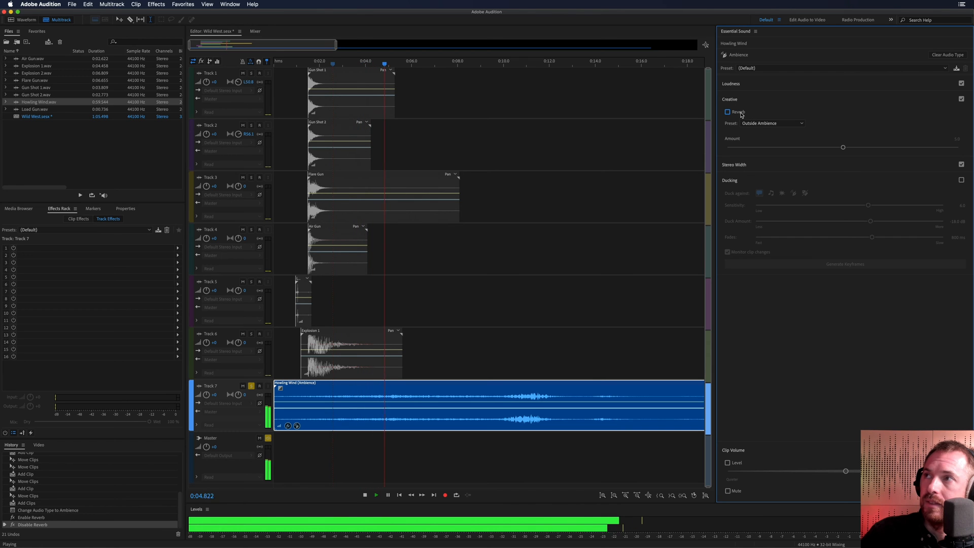
left_click(728, 112)
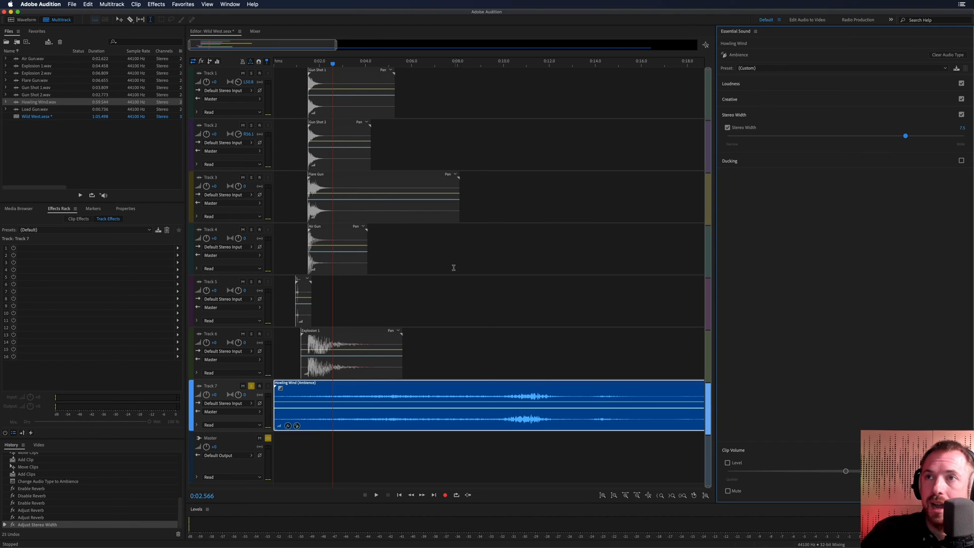
left_click(242, 385)
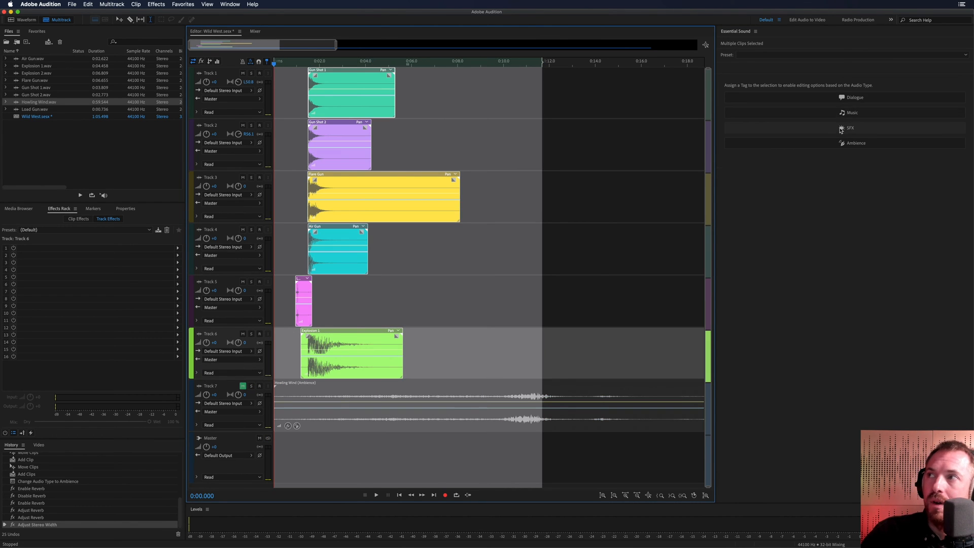
Step: Tag the gun and explosion clips as SFX and compare reverb on/off, leaving it on
left_click(851, 128)
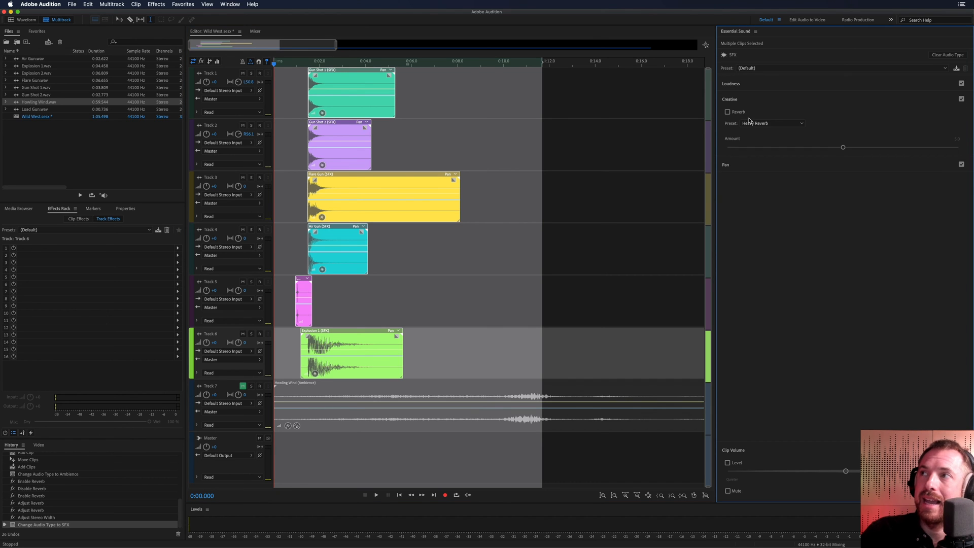
left_click(728, 112)
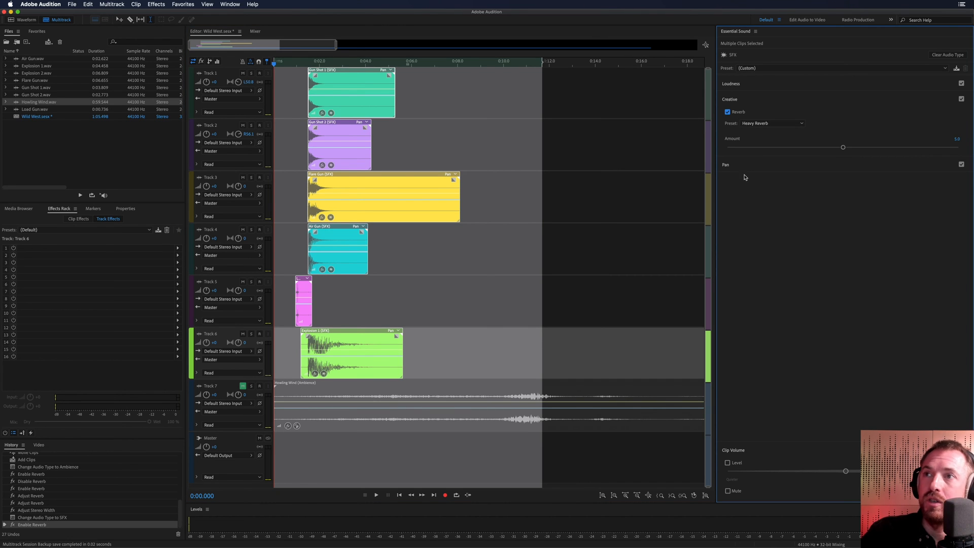
left_click(376, 495)
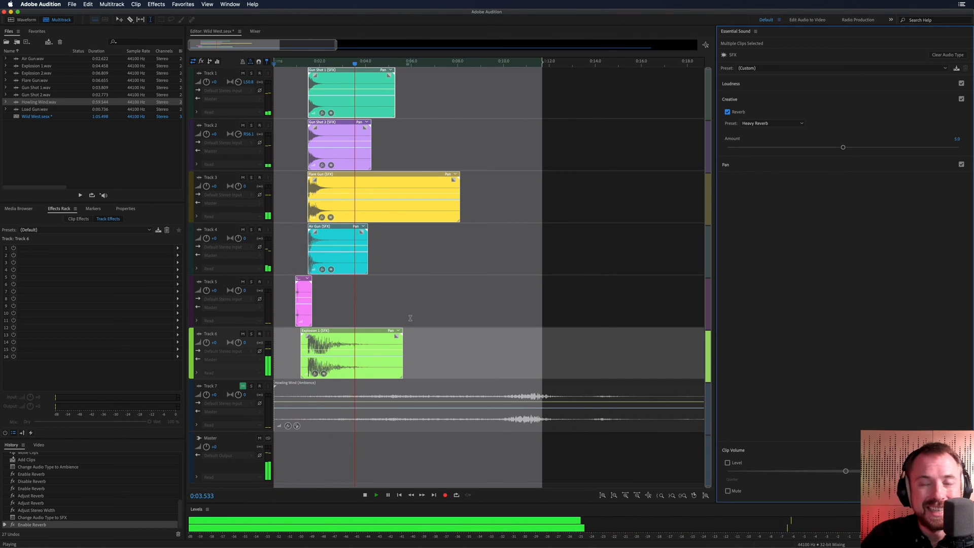
left_click(727, 112)
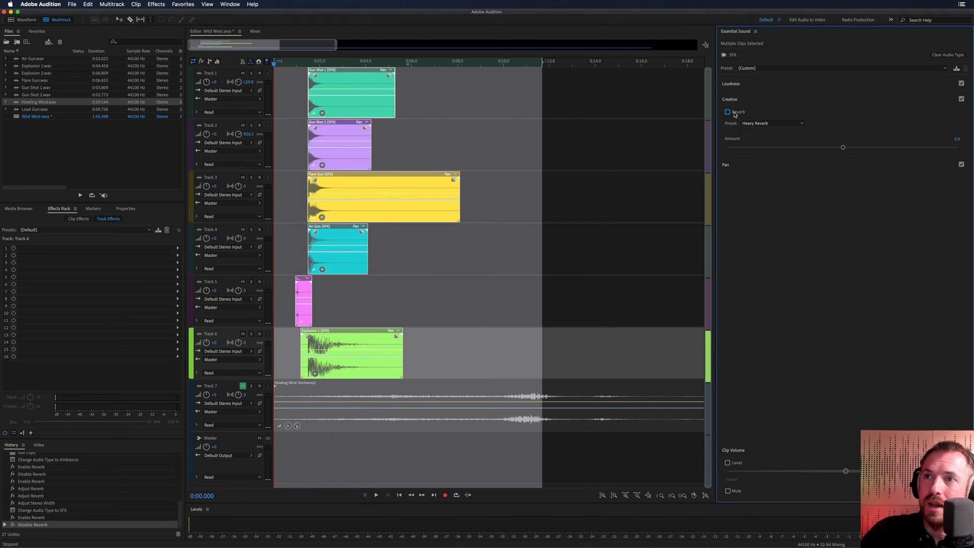
left_click(376, 494)
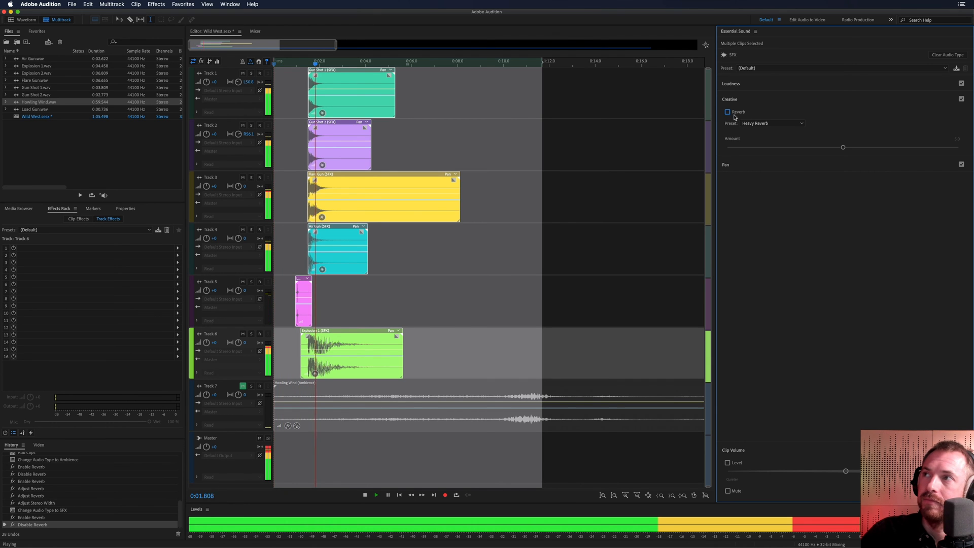
left_click(727, 112)
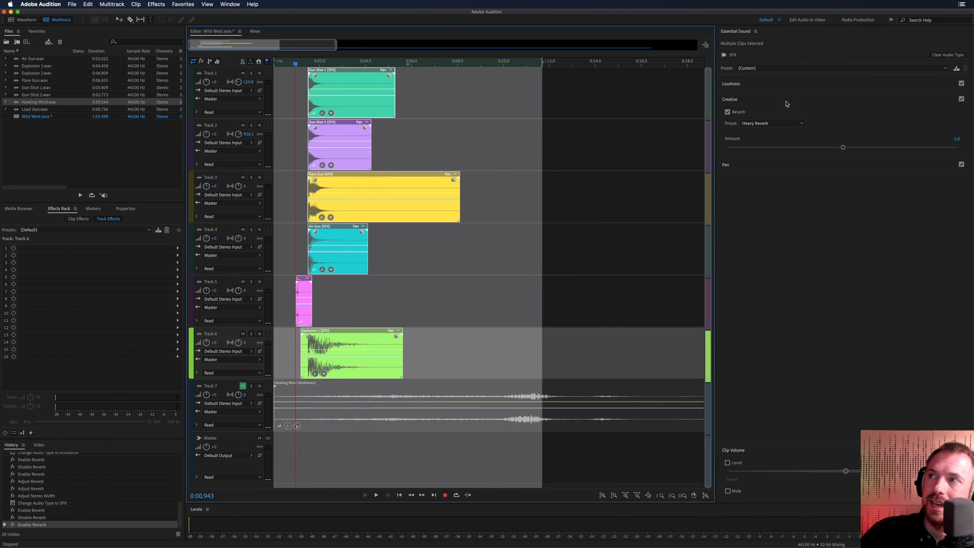
Step: Try the Outside Reverb and Room Reverb presets, settling on Outside Reverb
left_click(772, 122)
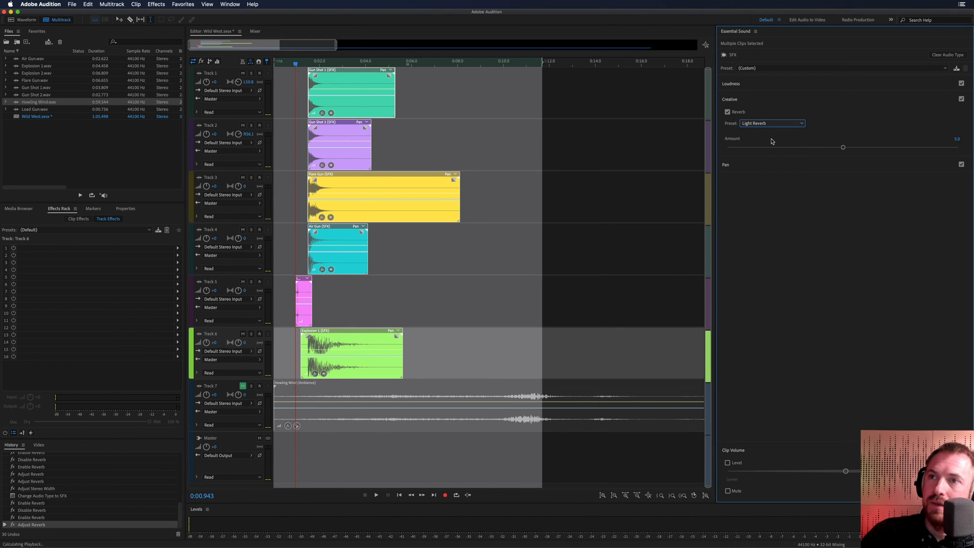
left_click(773, 123)
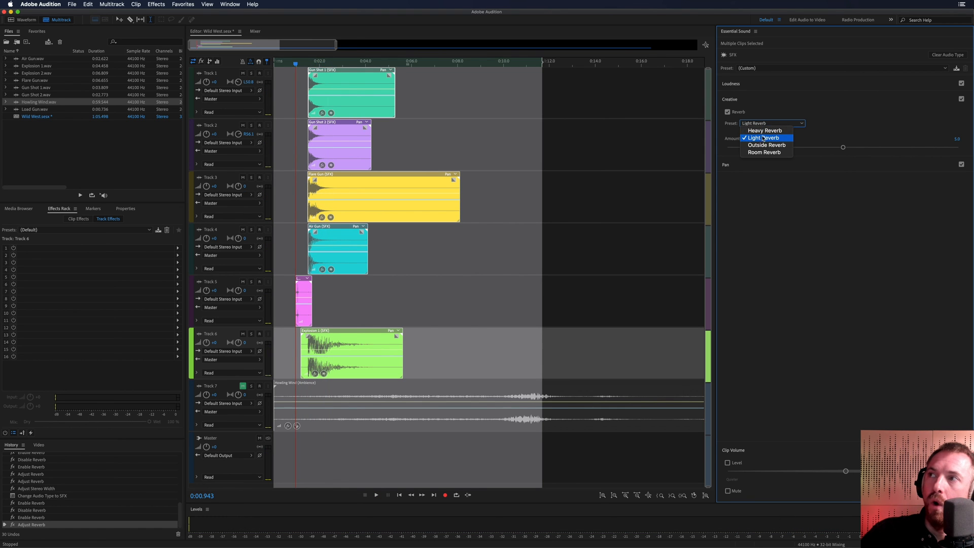
left_click(766, 145)
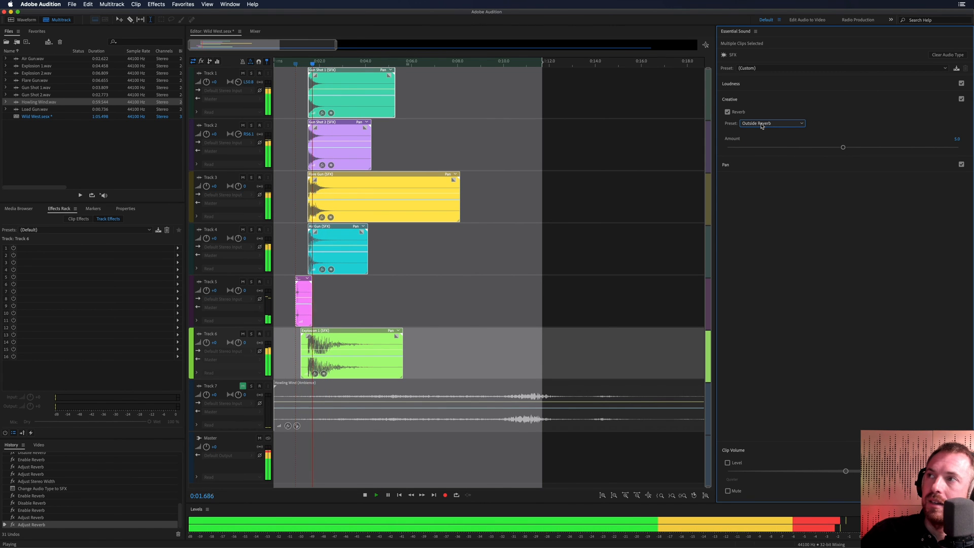
left_click(772, 123)
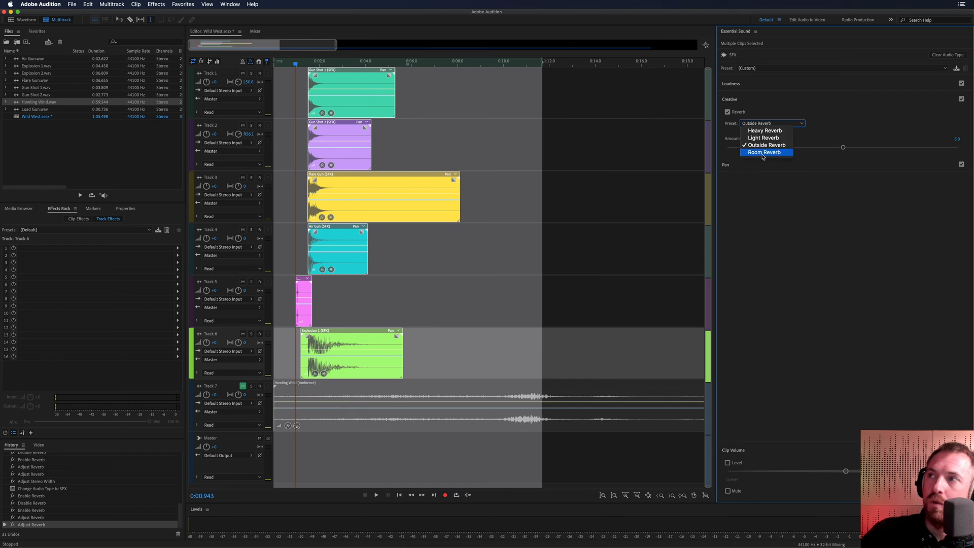
left_click(765, 152)
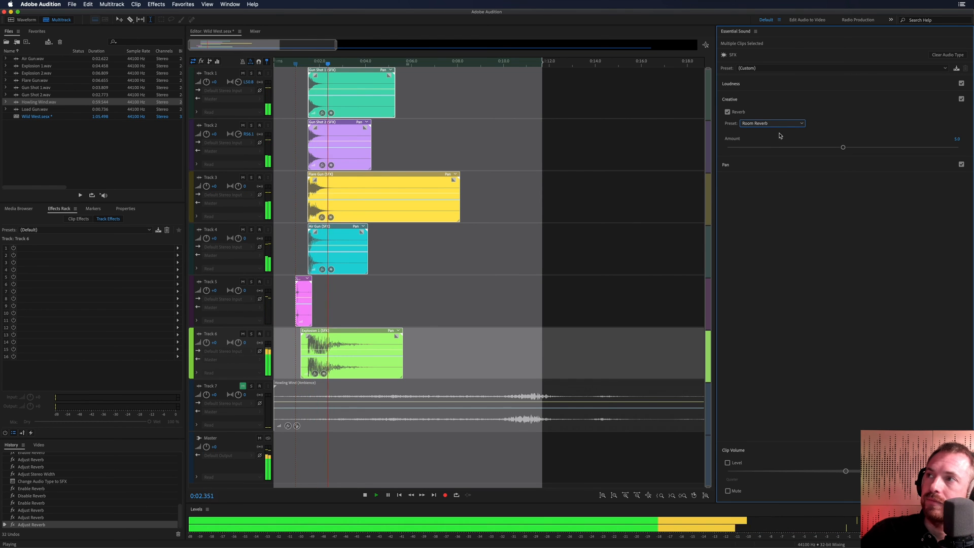
left_click(772, 123)
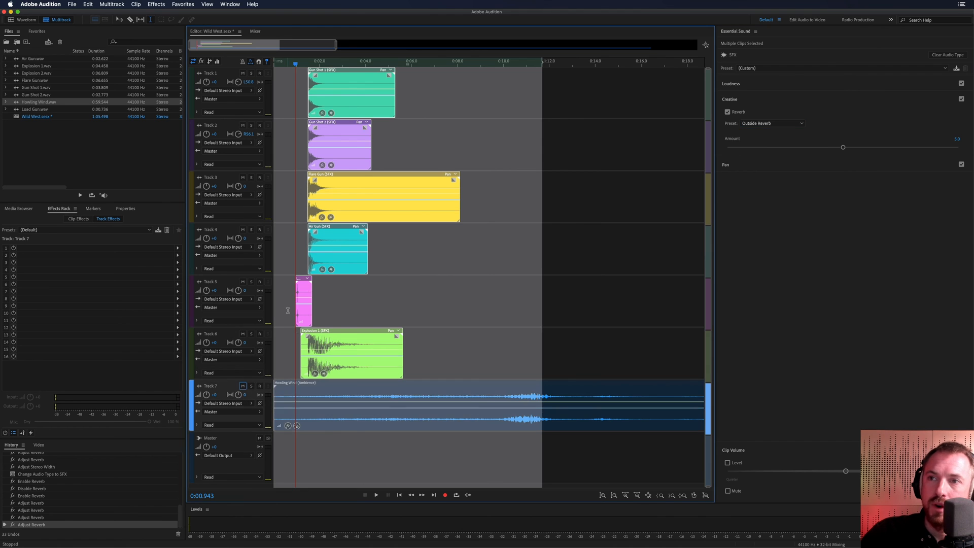
Step: Bounce the selected gun and explosion clips into one Bounce_1 clip on a new track
left_click(376, 495)
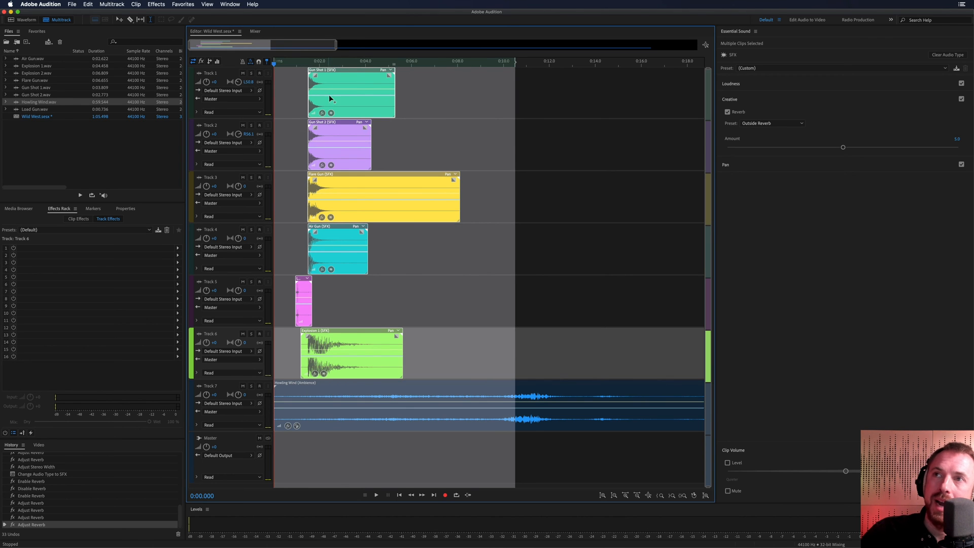
right_click(351, 93)
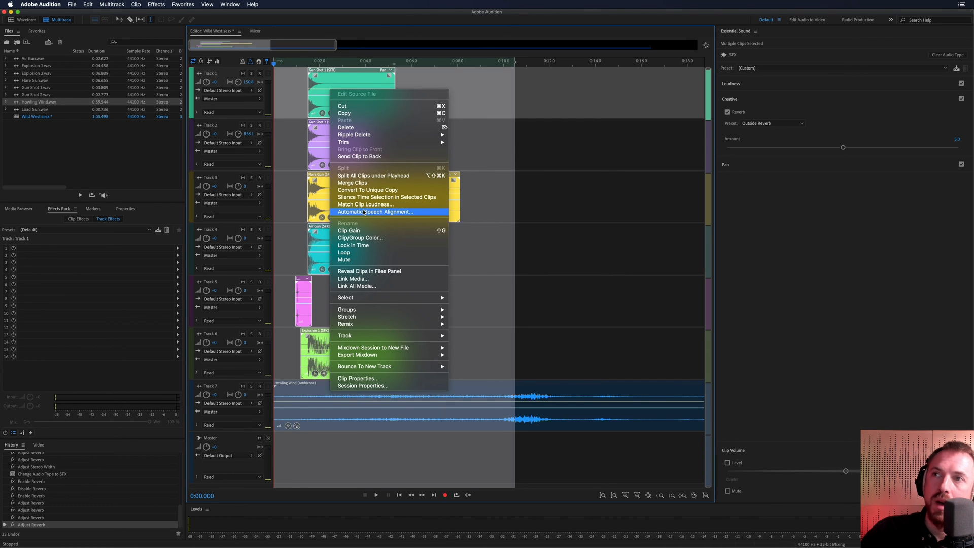
mouse_move(376, 135)
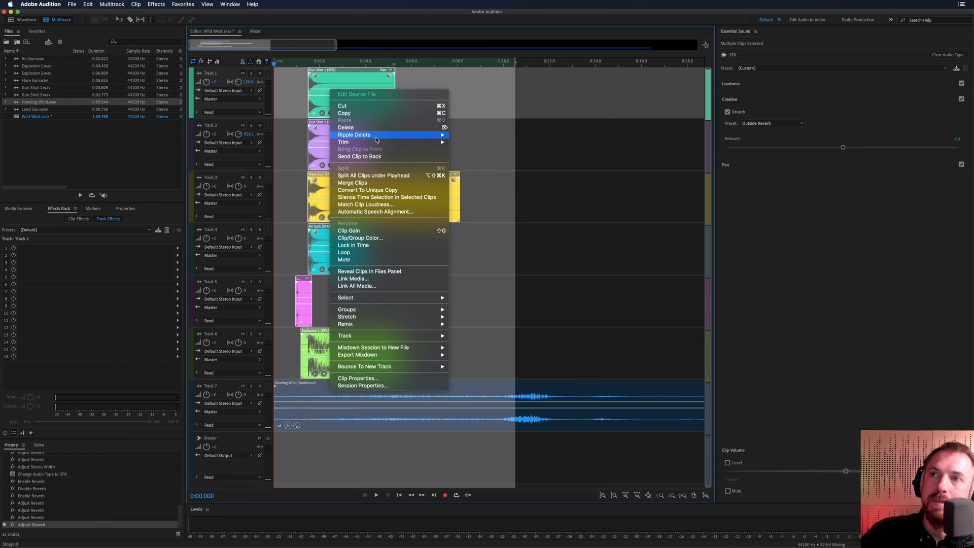
mouse_move(373, 270)
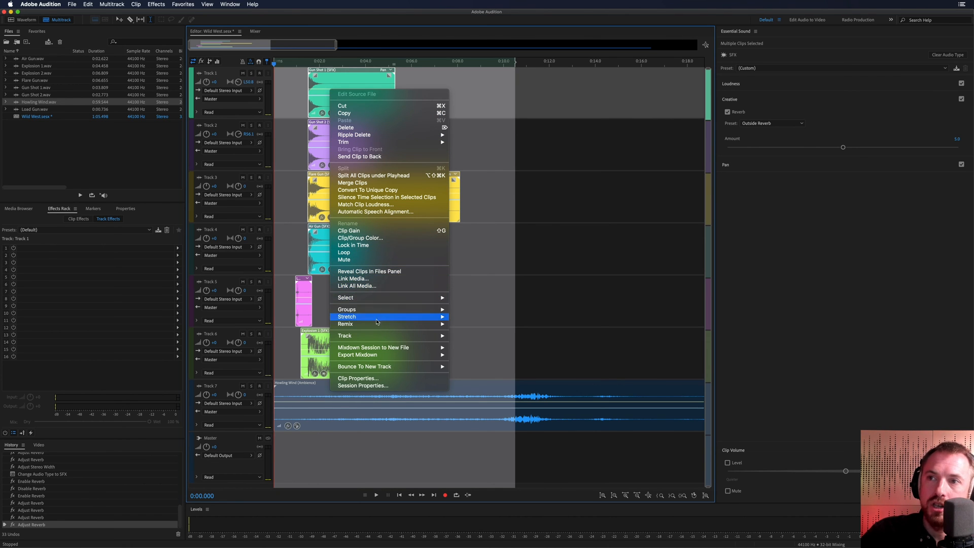
mouse_move(364, 365)
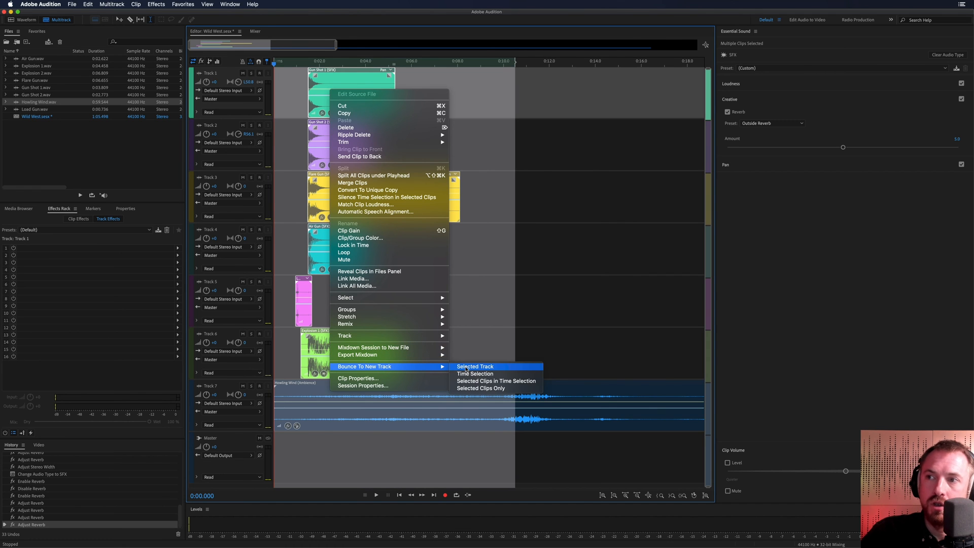
mouse_move(495, 381)
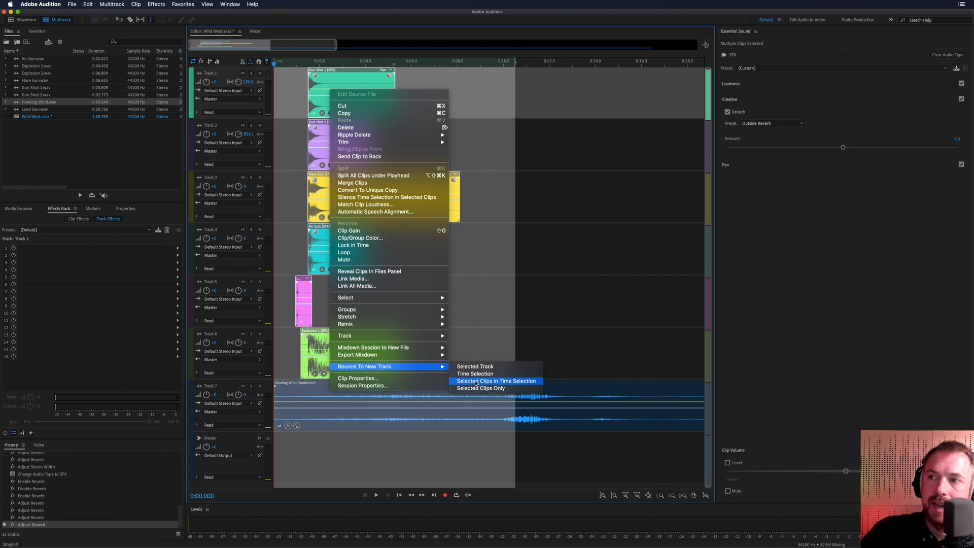
left_click(495, 381)
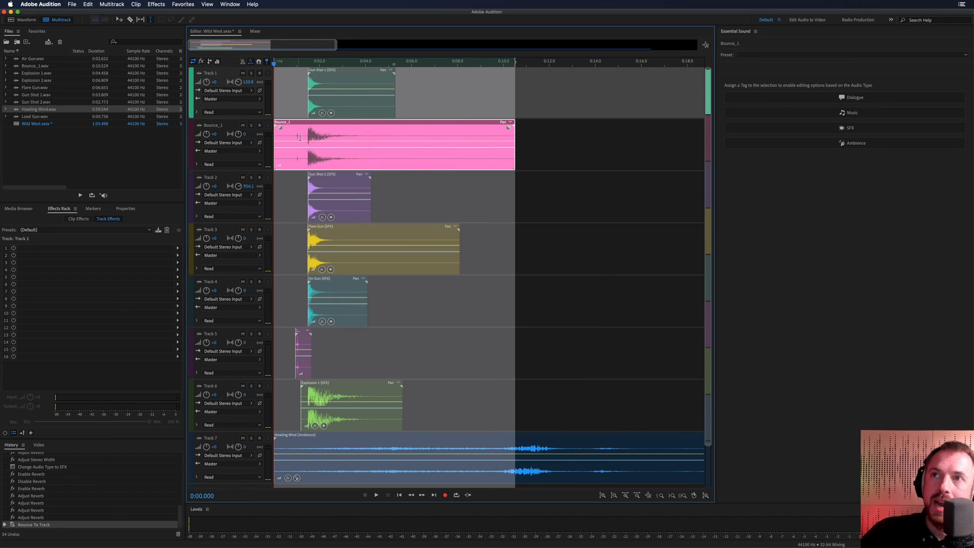
mouse_move(252, 136)
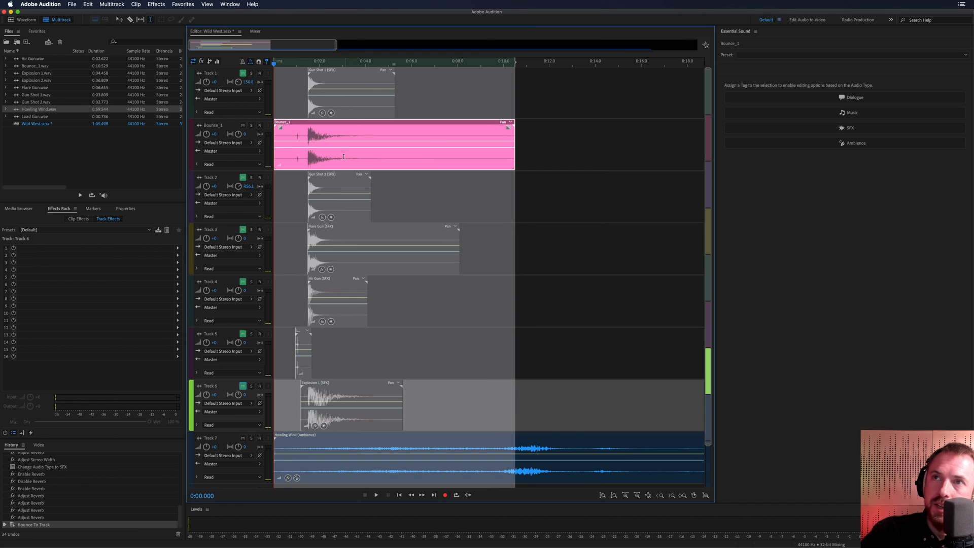
Step: Add a mono Track 8 and Alt-drag a copy of Bounce_1 onto it, slightly offset
right_click(392, 147)
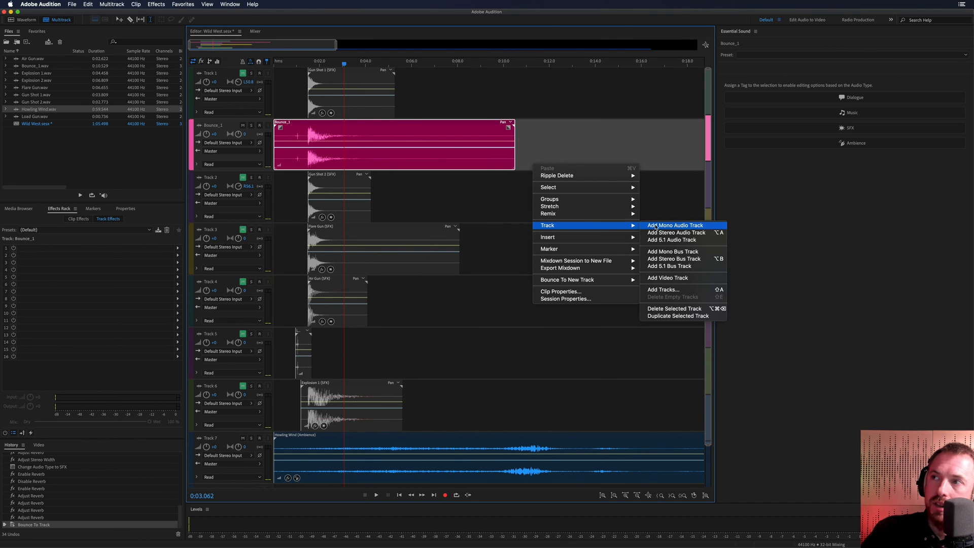
left_click(676, 232)
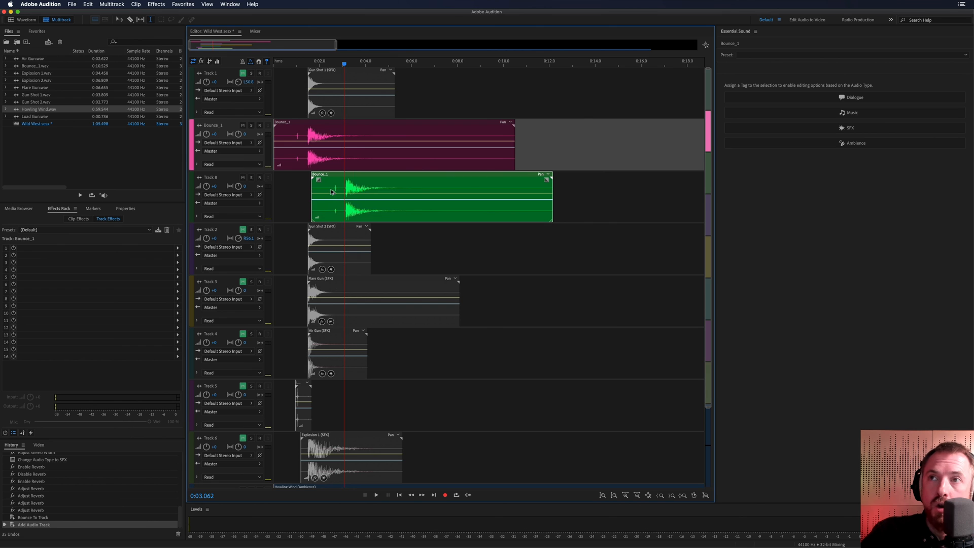
left_click(375, 495)
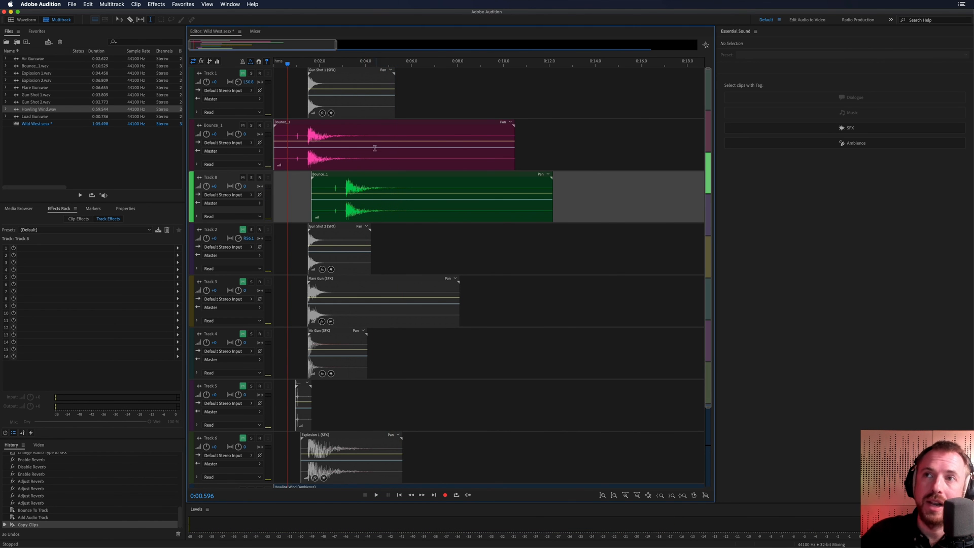
scroll("down", 3)
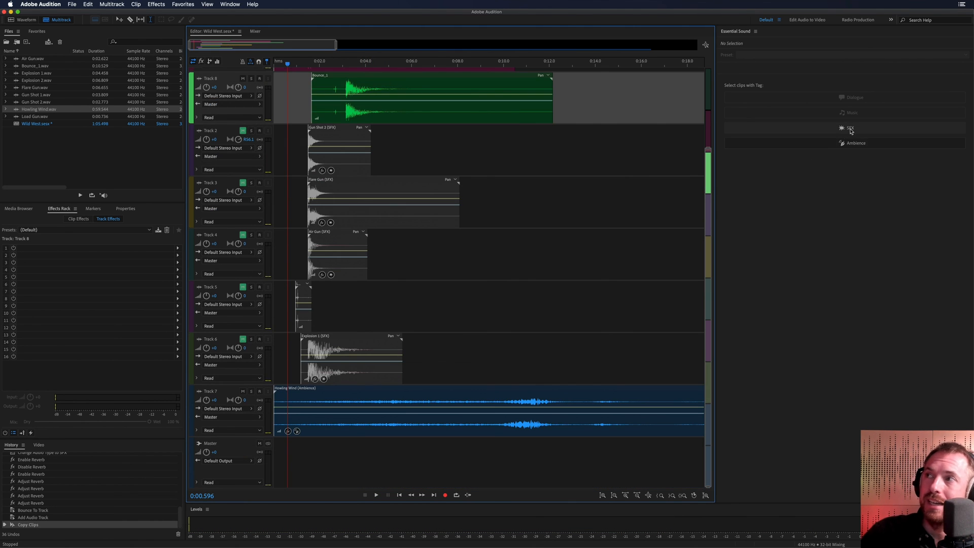